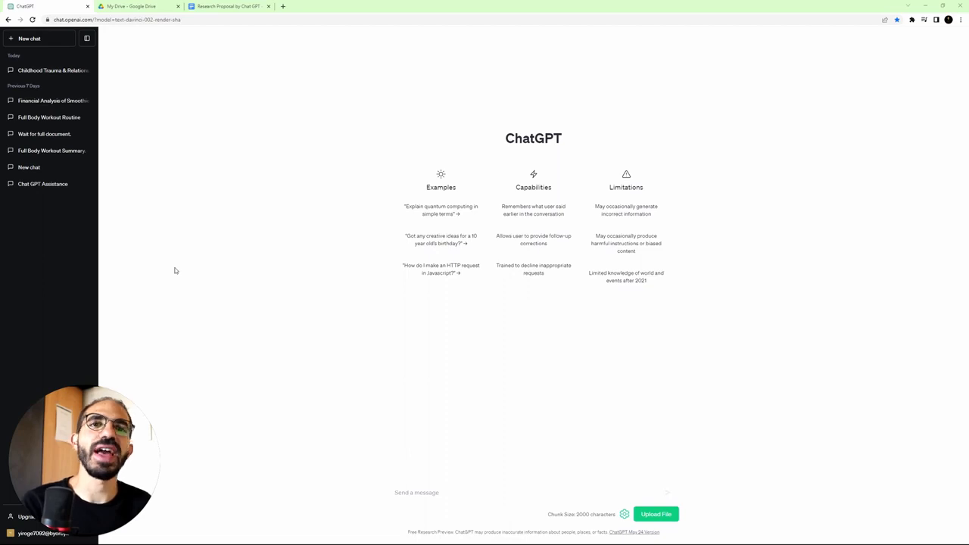
{"action": "mouse_move", "coordinate": [309, 352]}
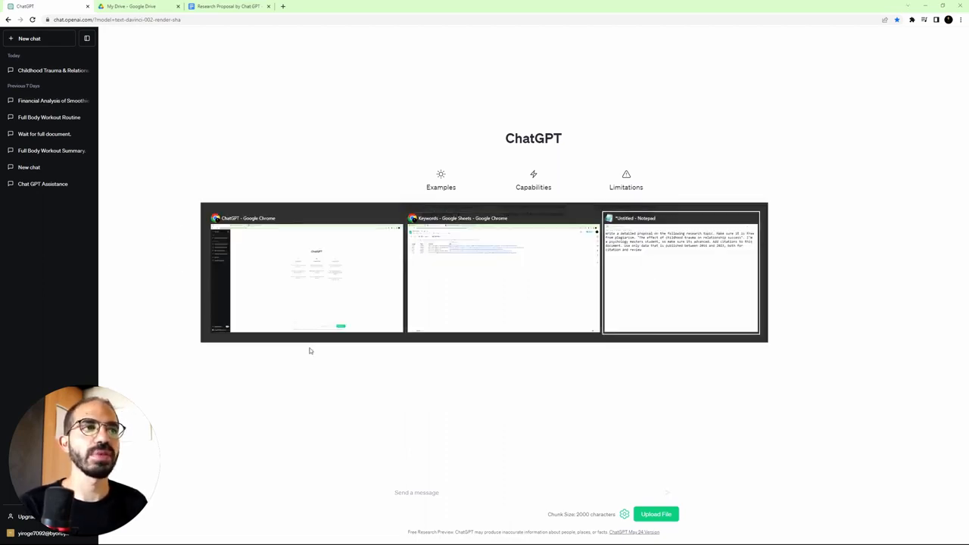
- Switch to the Untitled - Notepad window holding the drafted prompt
{"action": "left_click", "coordinate": [680, 272]}
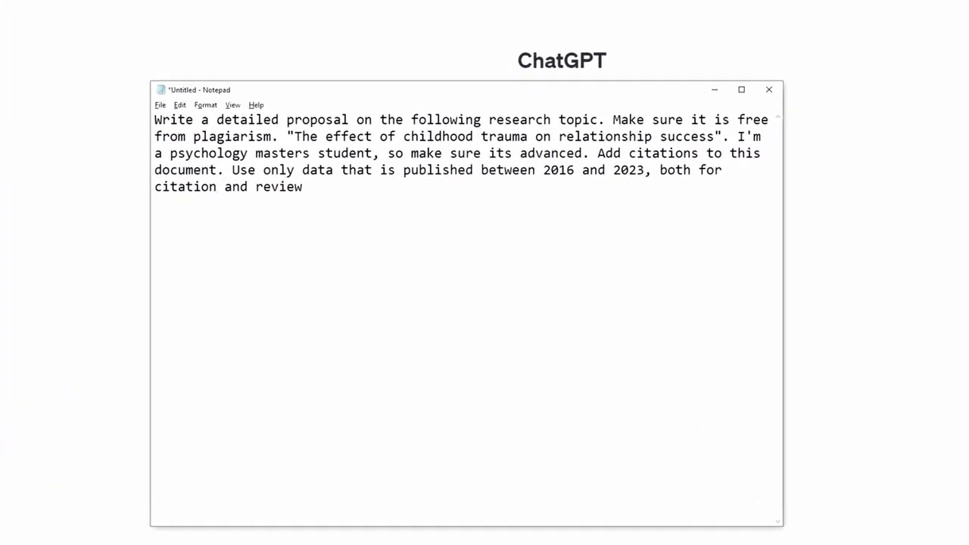
- Select the whole childhood-trauma proposal prompt in Notepad and send it to ChatGPT
{"action": "left_click_drag", "start_coordinate": [154, 120], "coordinate": [405, 119]}
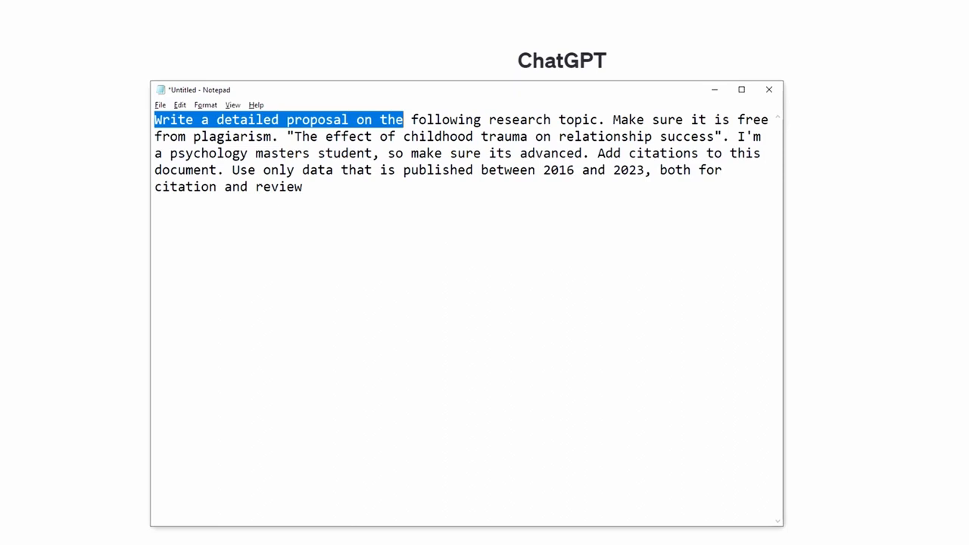
{"action": "left_click_drag", "start_coordinate": [403, 120], "coordinate": [645, 120]}
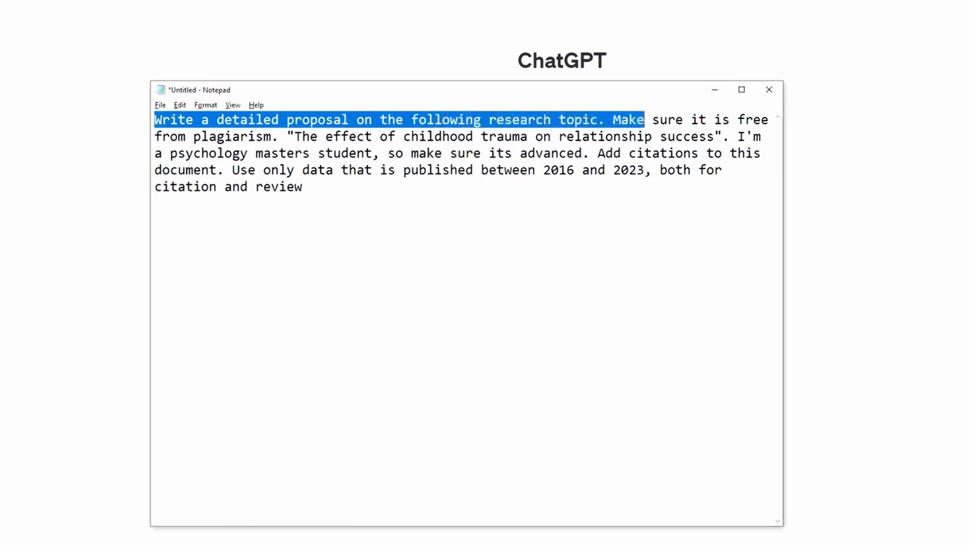
{"action": "left_click_drag", "start_coordinate": [644, 120], "coordinate": [279, 136]}
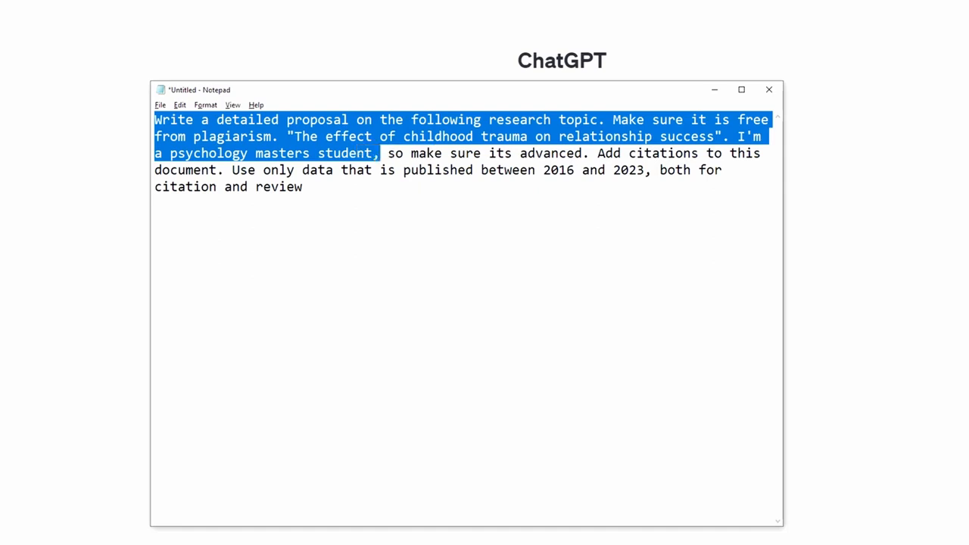
{"action": "left_click_drag", "start_coordinate": [382, 153], "coordinate": [591, 153]}
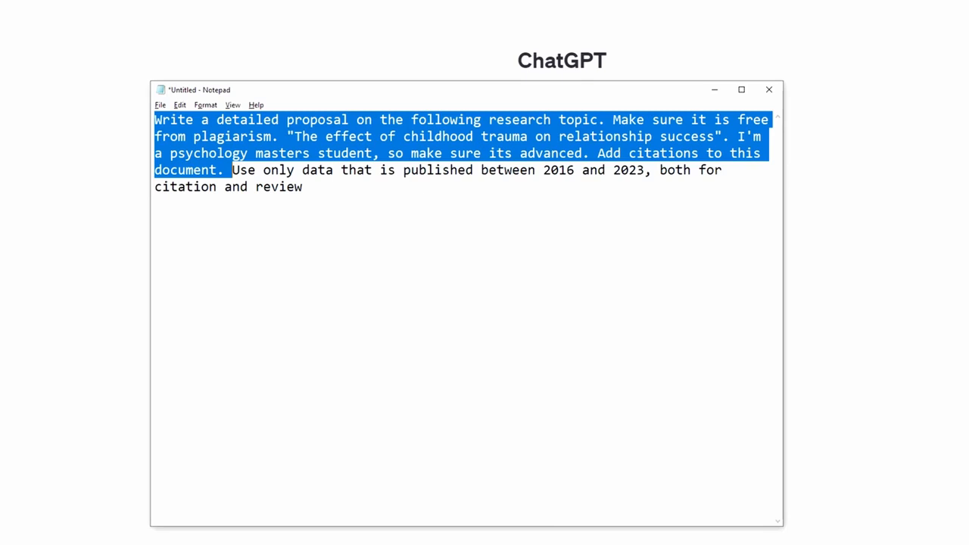
{"action": "left_click_drag", "start_coordinate": [230, 170], "coordinate": [566, 170]}
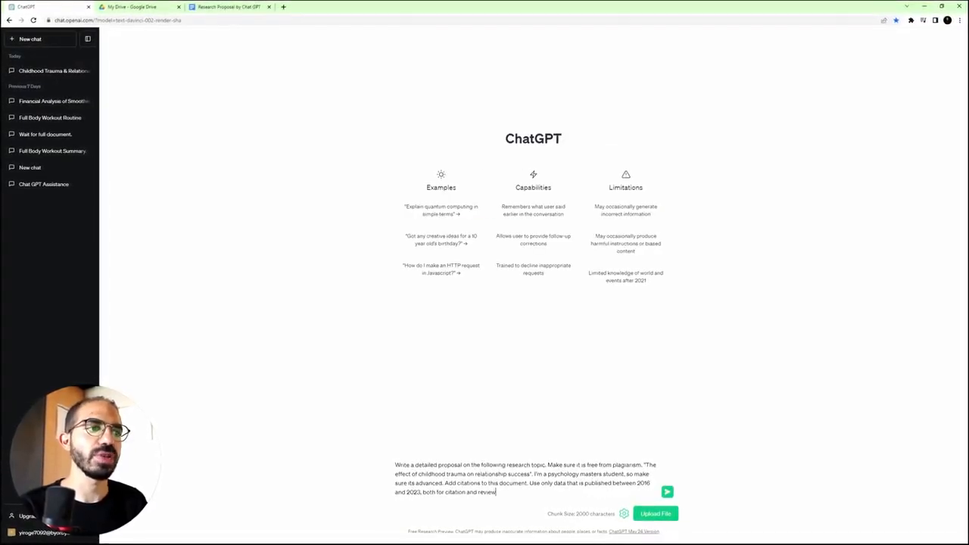
{"action": "left_click", "coordinate": [666, 492]}
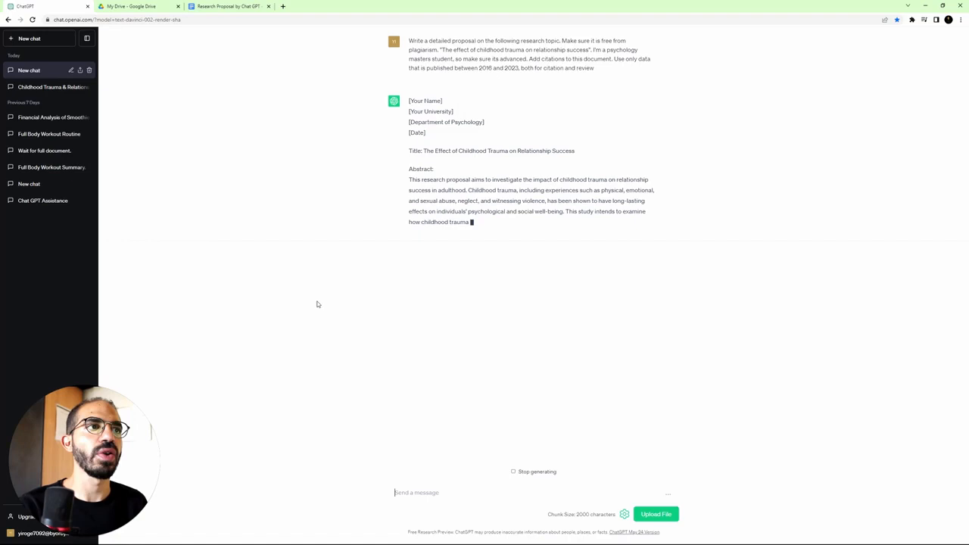
- Follow the proposal as its abstract, introduction, literature review and methodology generate
{"action": "scroll", "scroll_direction": "down", "scroll_amount": 3}
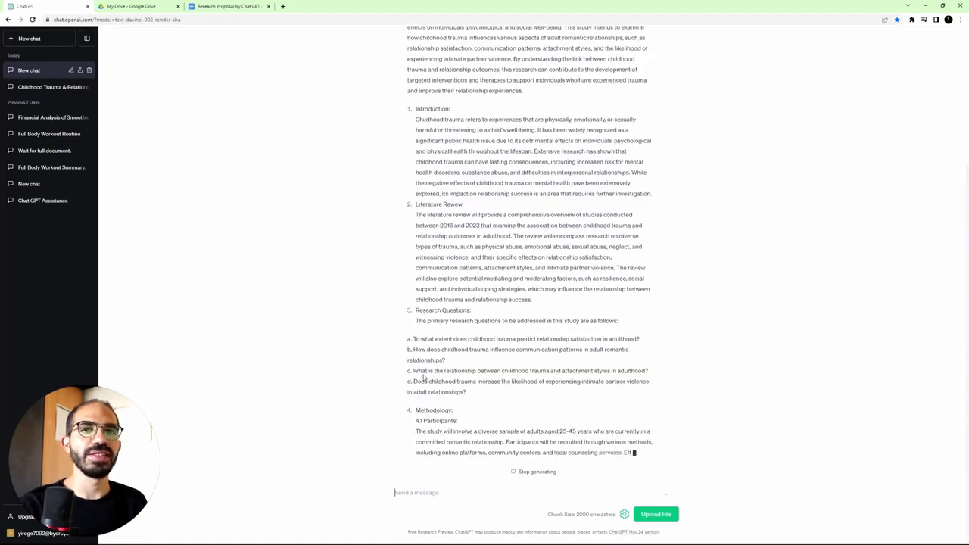
{"action": "scroll", "scroll_direction": "down", "scroll_amount": 3}
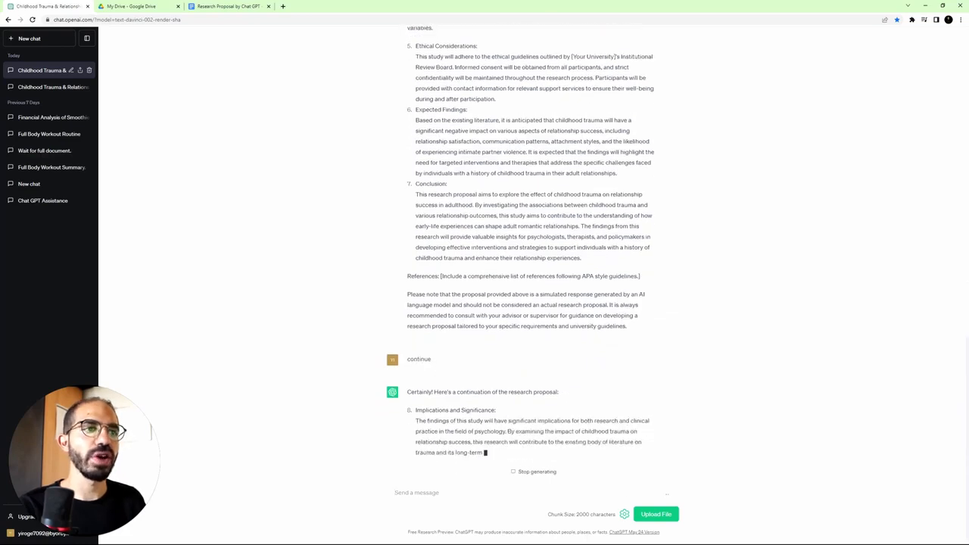
- Follow the continuation adding limitations, timeline, budget and conclusion sections
{"action": "scroll", "scroll_direction": "down", "scroll_amount": 3}
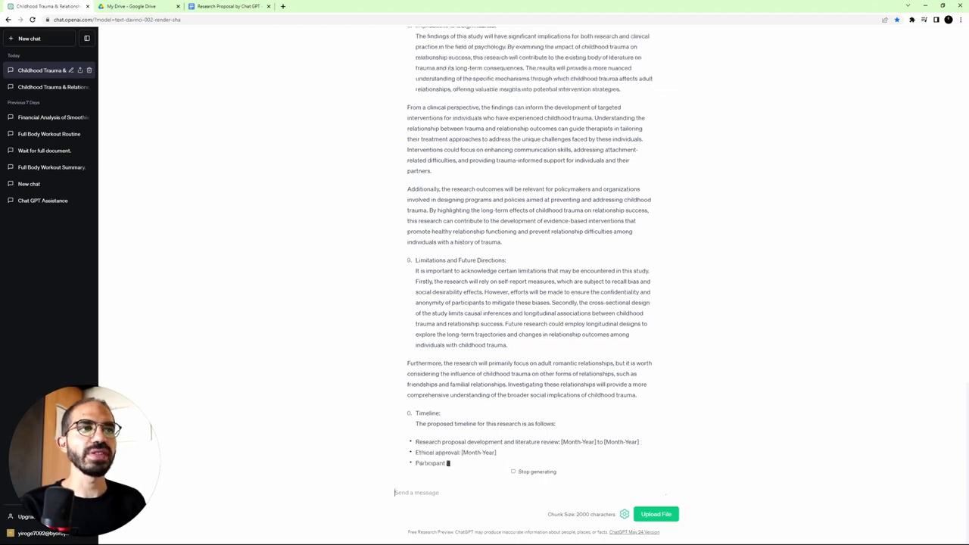
{"action": "scroll", "scroll_direction": "down", "scroll_amount": 3}
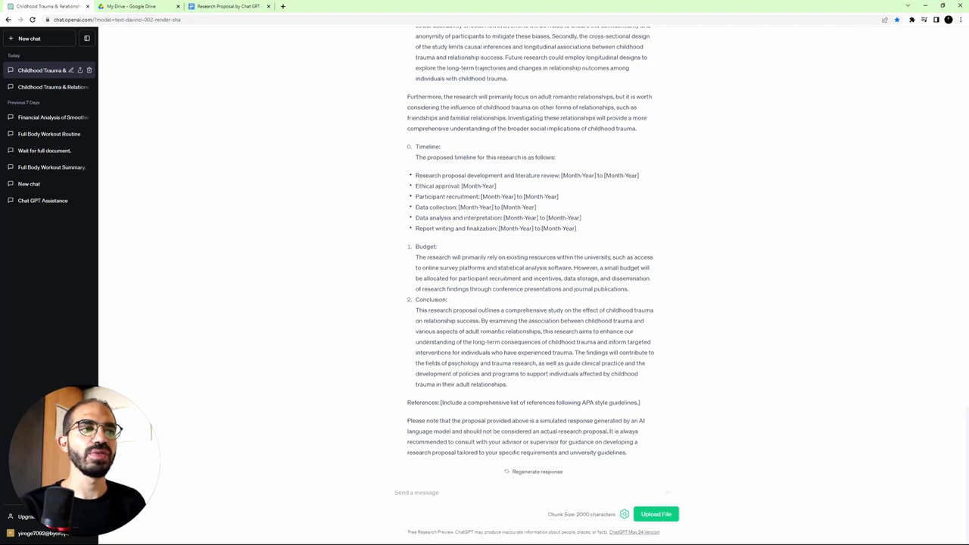
{"action": "mouse_move", "coordinate": [480, 478]}
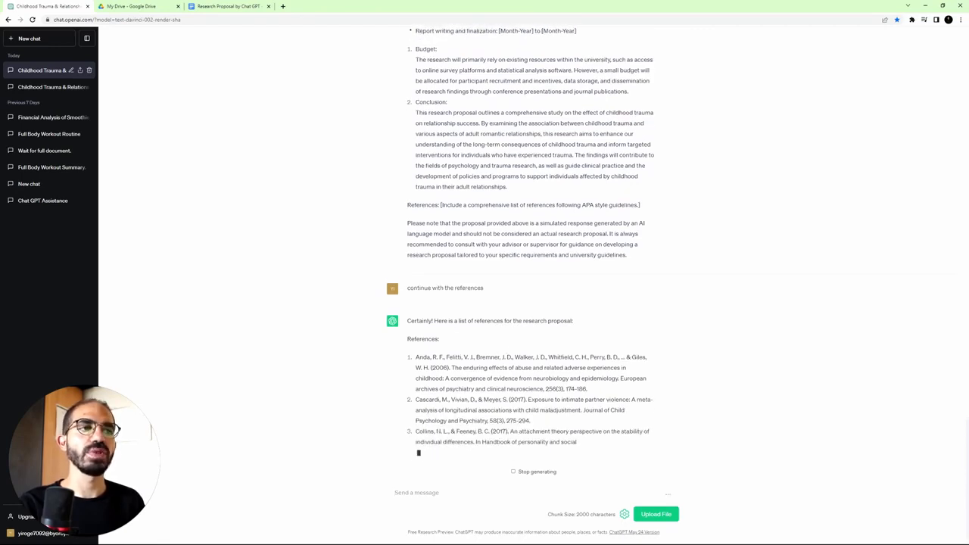
- Review the generated reference citations and literature-review discussion
{"action": "scroll", "scroll_direction": "down", "scroll_amount": 3}
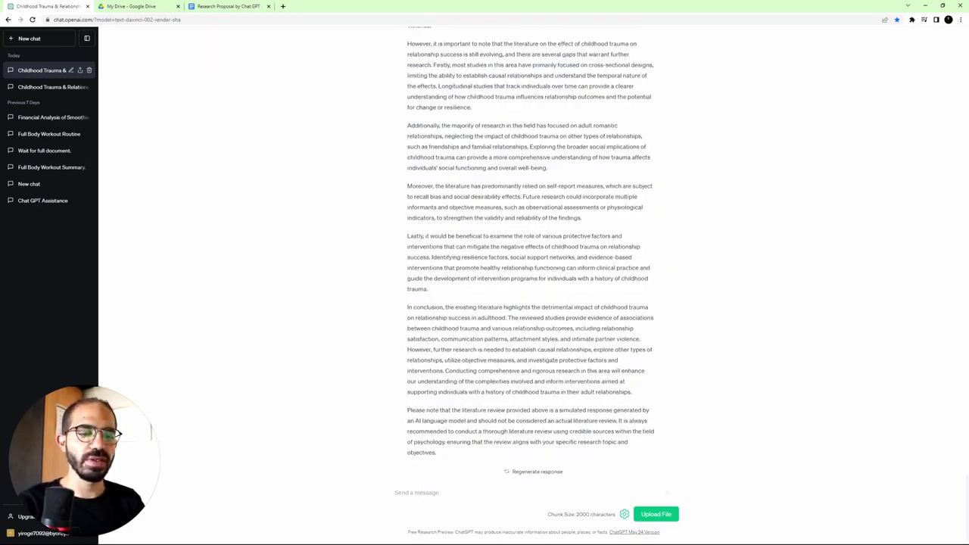
- Note 'For the doc' alongside the literature review conclusion and reference list
{"action": "type", "text": "For the doc"}
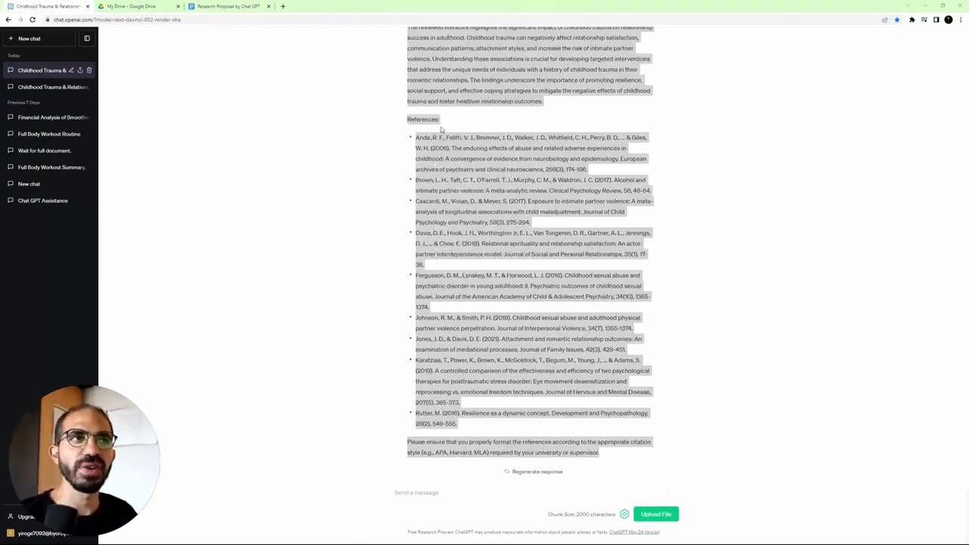
{"action": "mouse_move", "coordinate": [258, 85]}
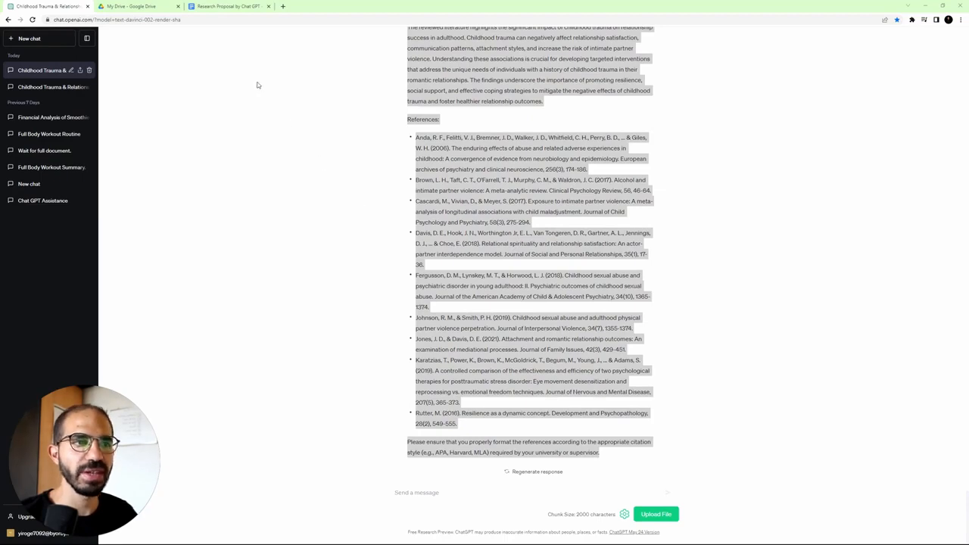